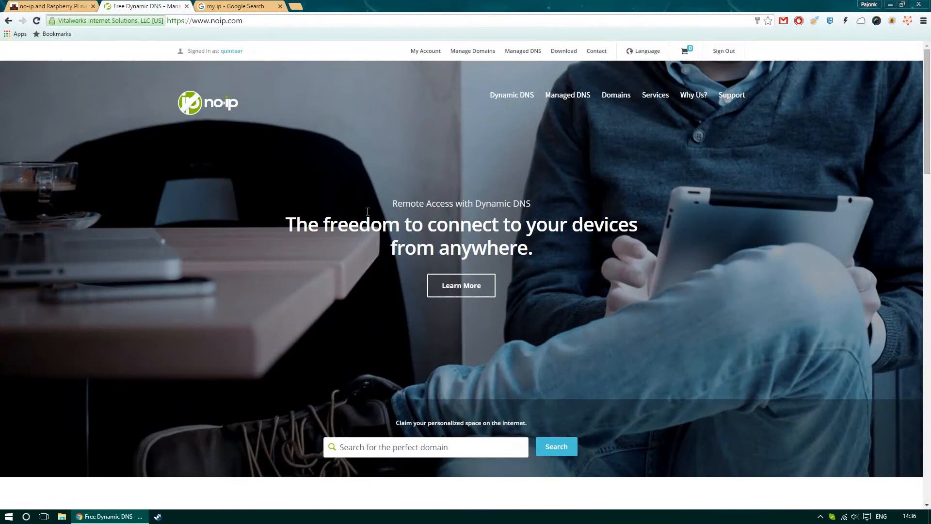
mouse_move(425, 55)
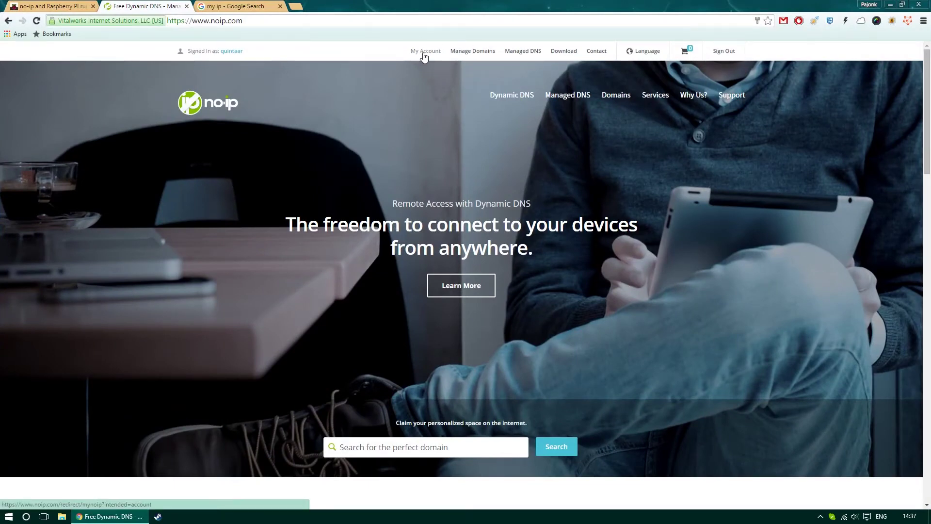
- Add the hostname samplehost11 on the ddns.net domain to the No-IP account
left_click(425, 51)
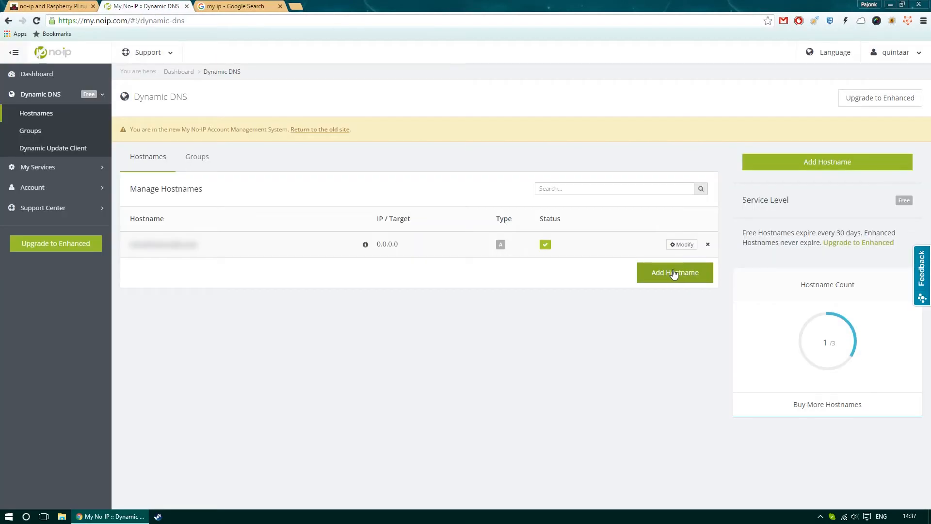
left_click(675, 272)
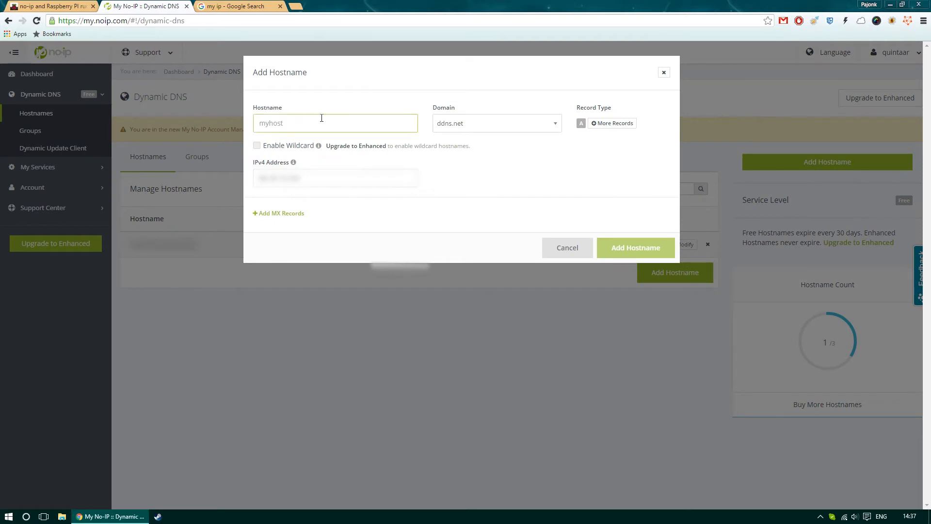
type("samplehost")
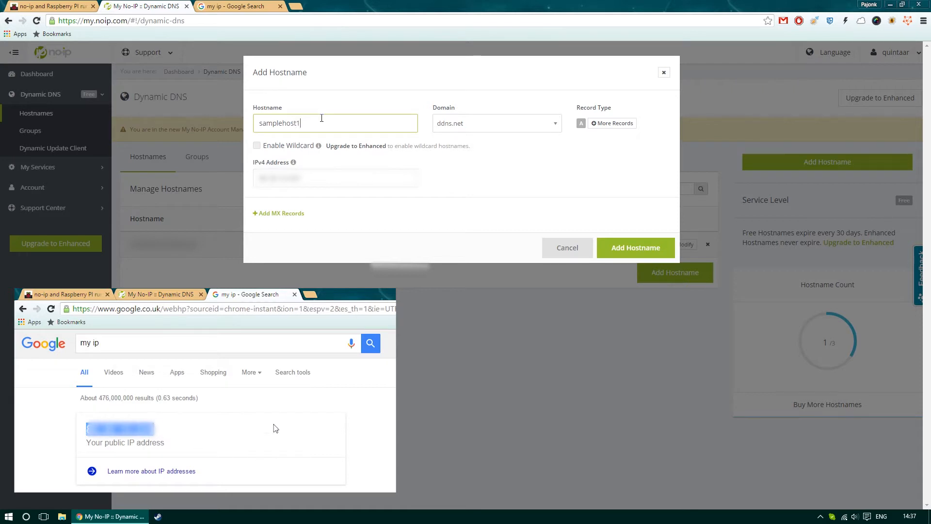
type("1")
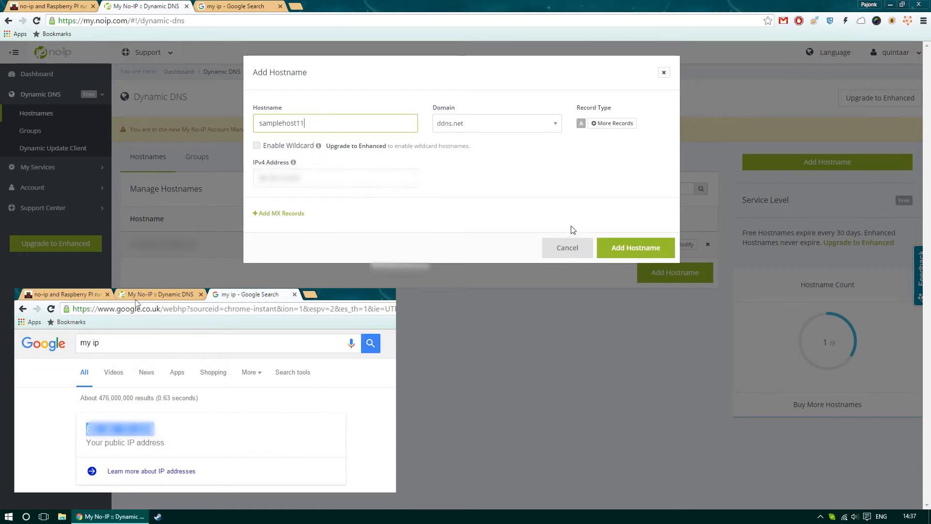
left_click(635, 248)
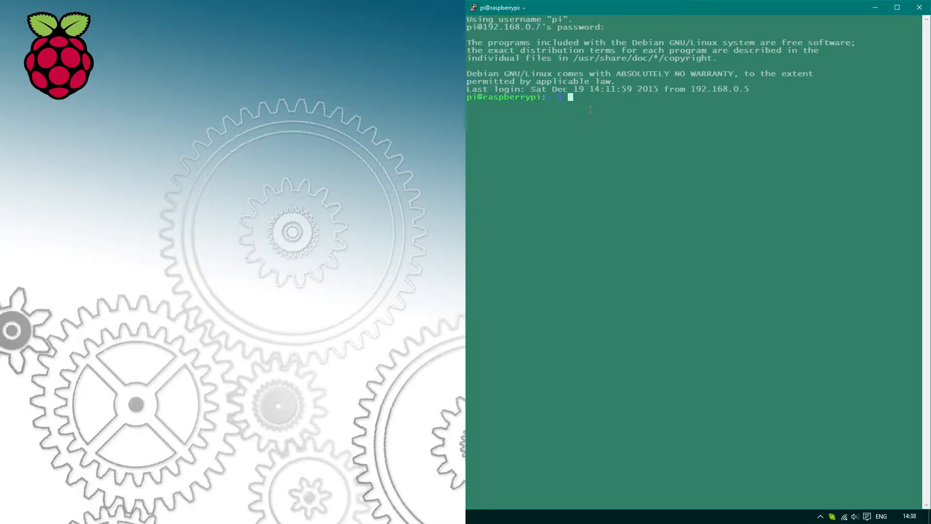
- Get a root shell with sudo bash and change into /usr/local/src/
type("sudo bash")
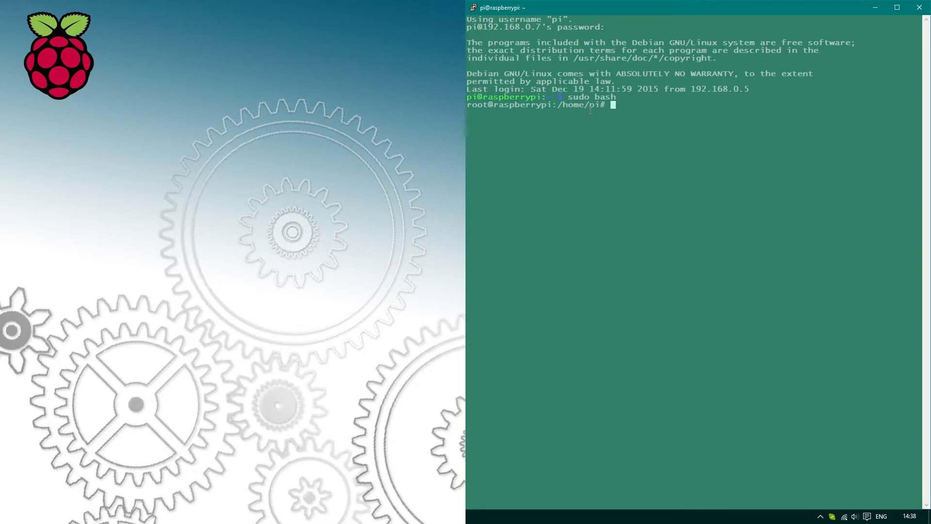
type("cd")
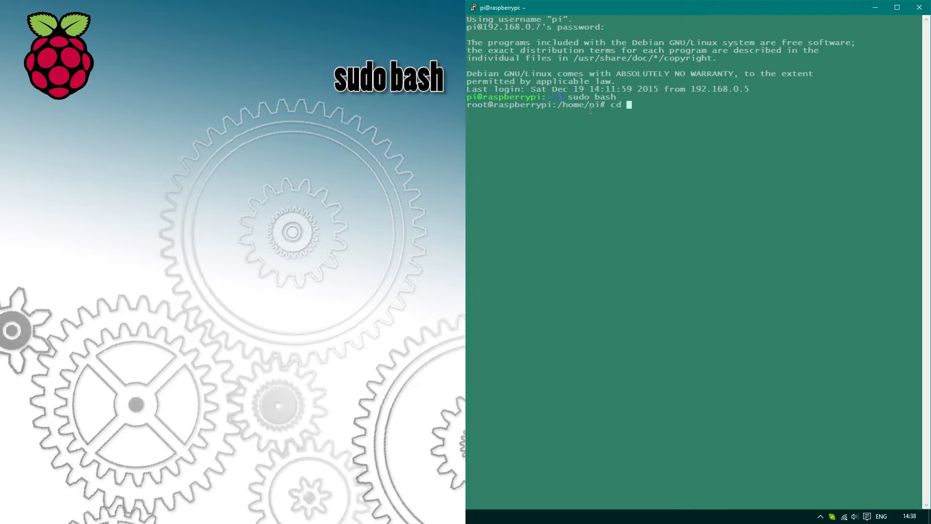
type("/usr")
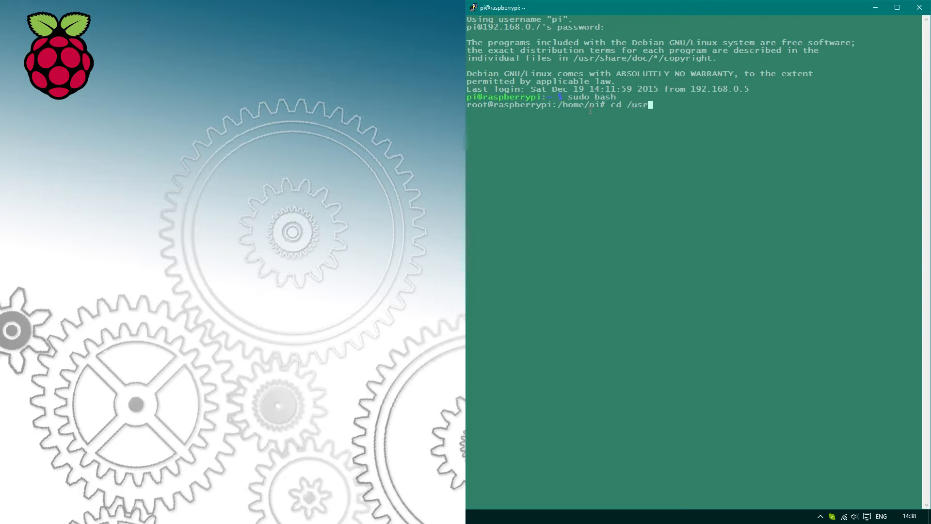
type("/local")
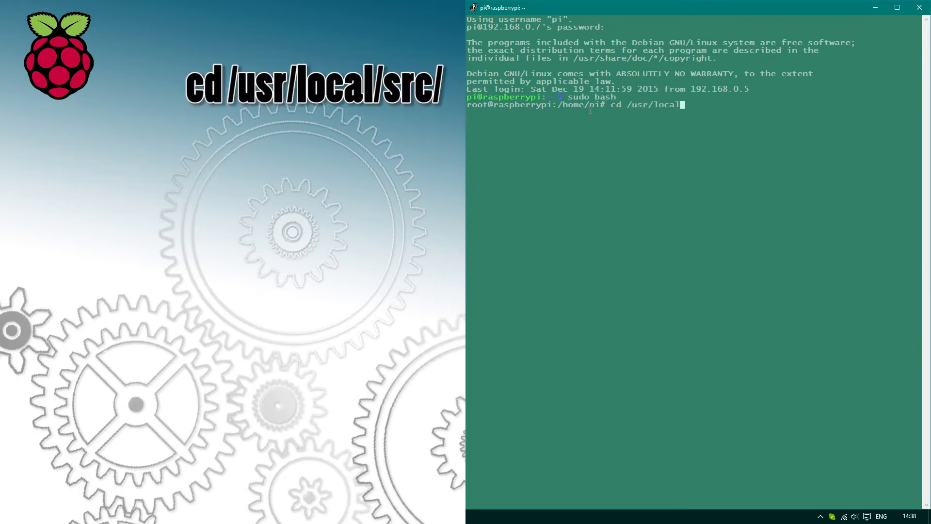
type("/src/")
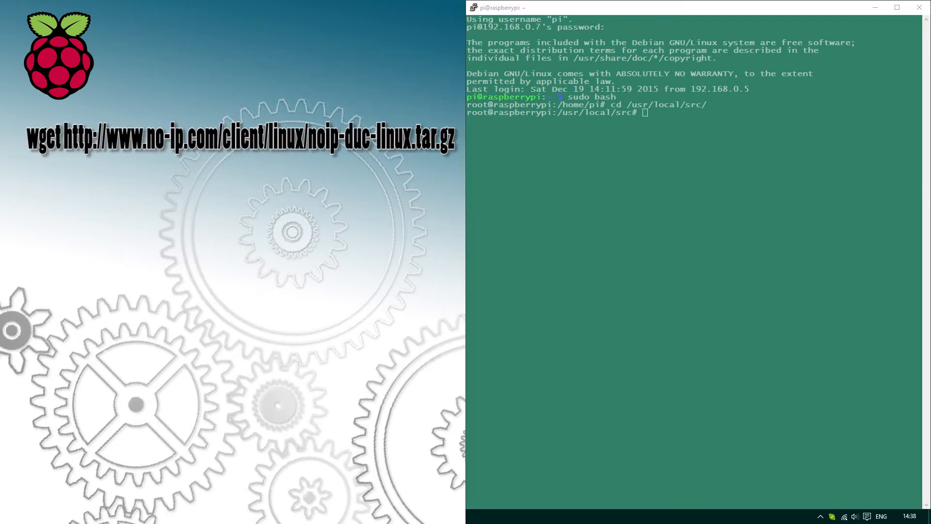
- Download noip-duc-linux.tar.gz with wget, extract it and enter noip-2.1.9-1/
type("wget http://www.no-ip.com/client/linux/noip-duc-linux.tar.gz")
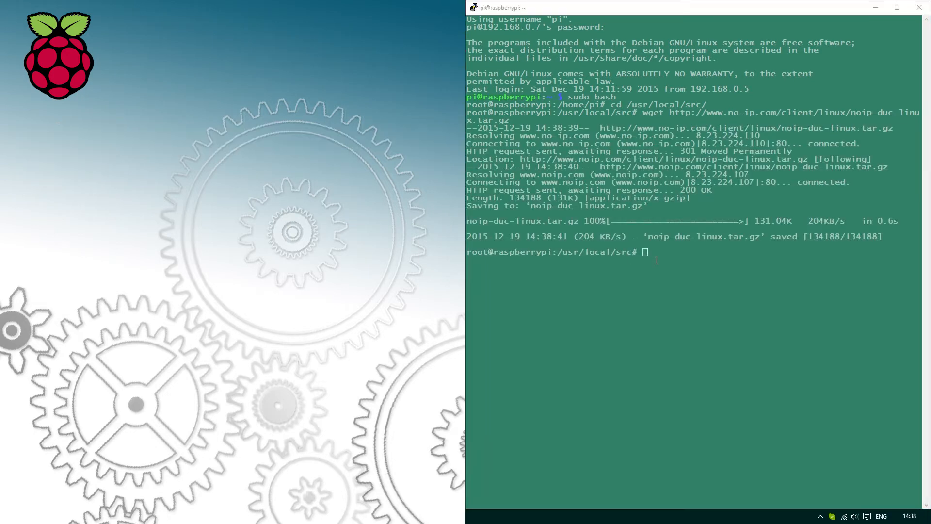
type("tar xf noip-duc-linux.tar.gz")
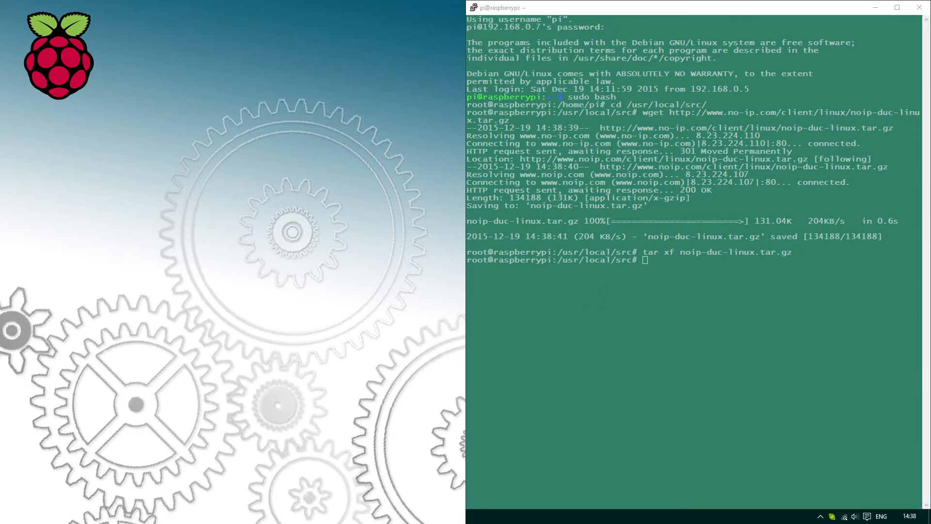
type("cd noip-2.1.9-1/")
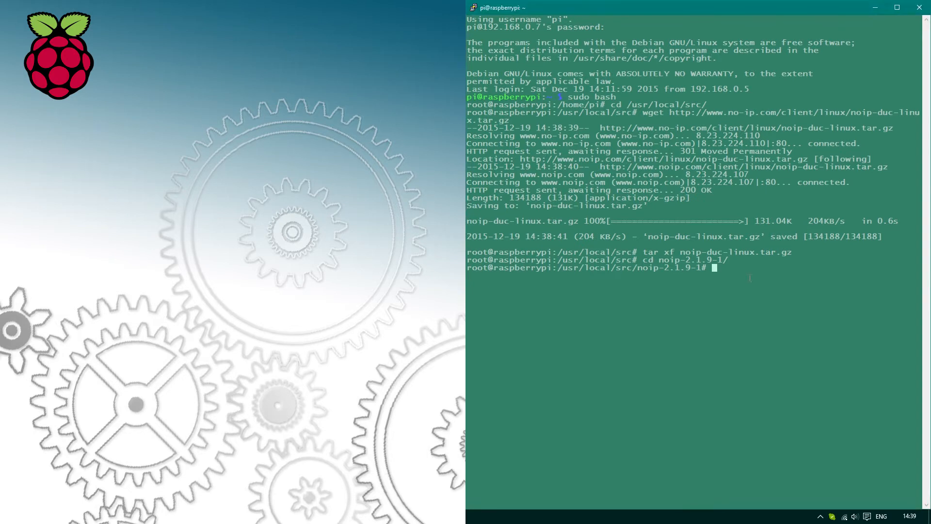
- Run make install and supply the No-IP account login and password
type("make install")
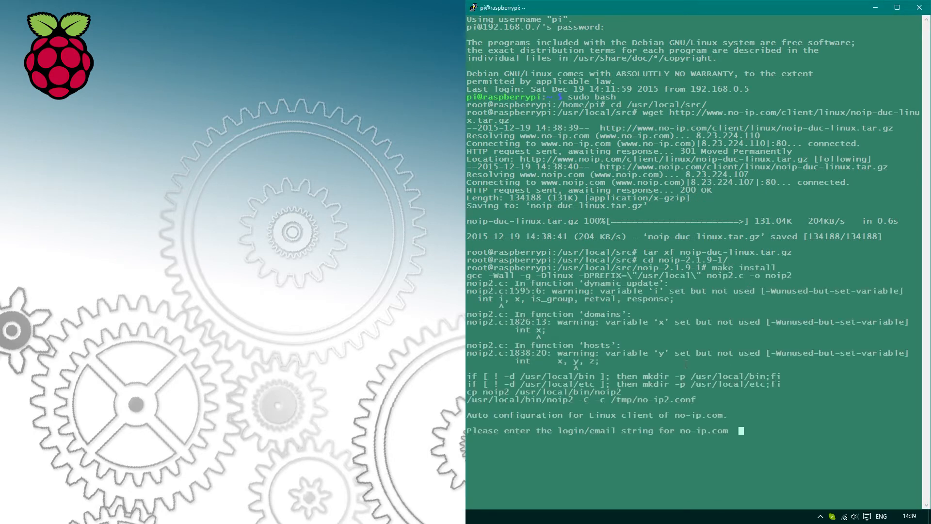
type("quintaar")
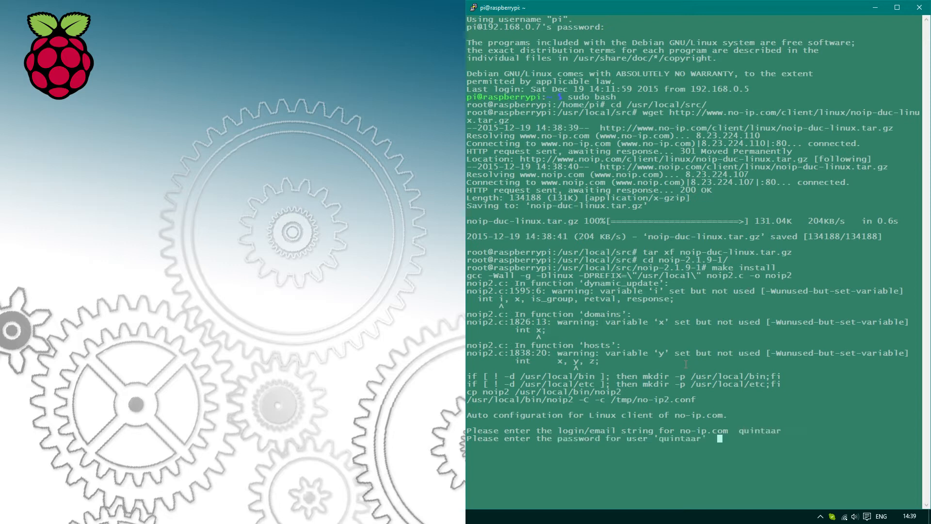
type("**")
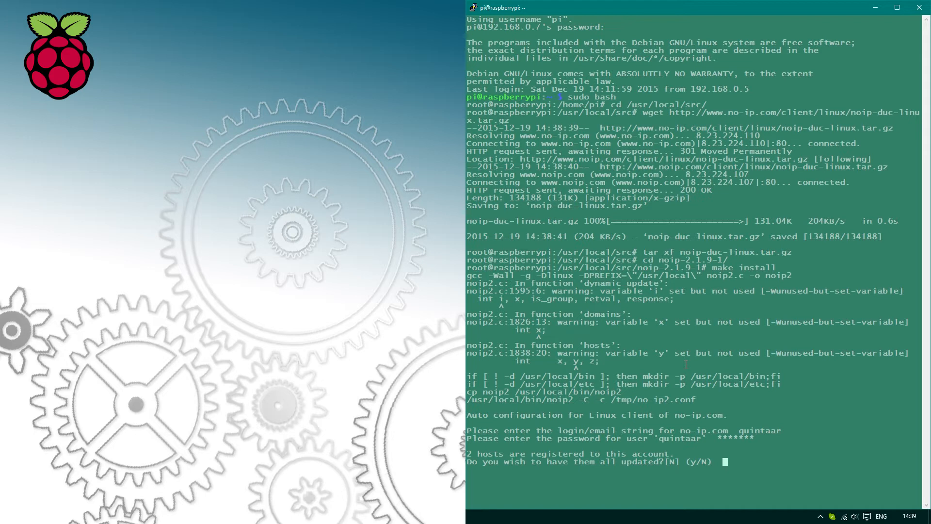
- Answer y to update all hosts, 60-minute interval, n to running something on update
type("y")
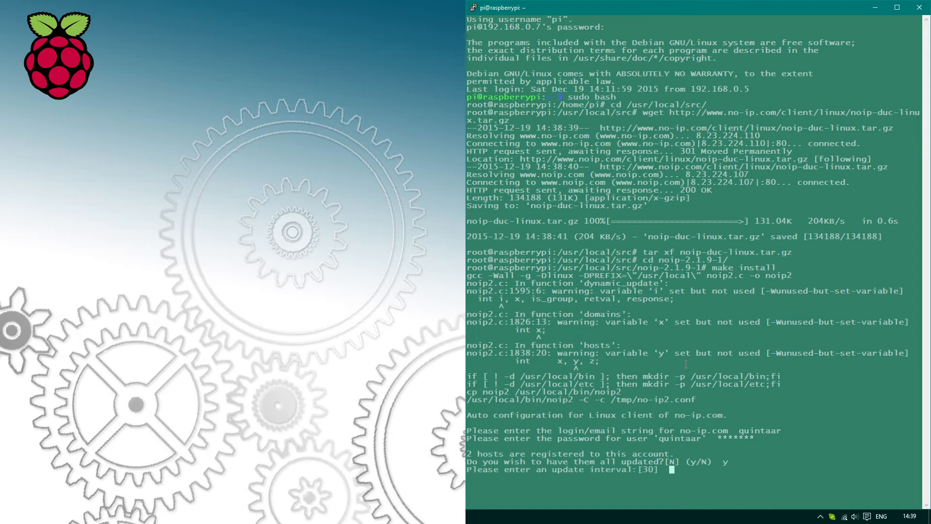
type("60")
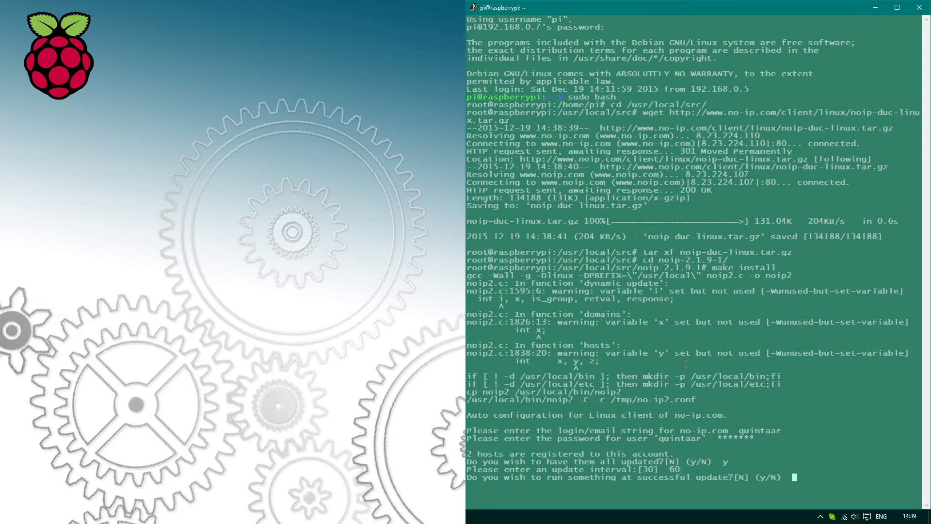
type("n")
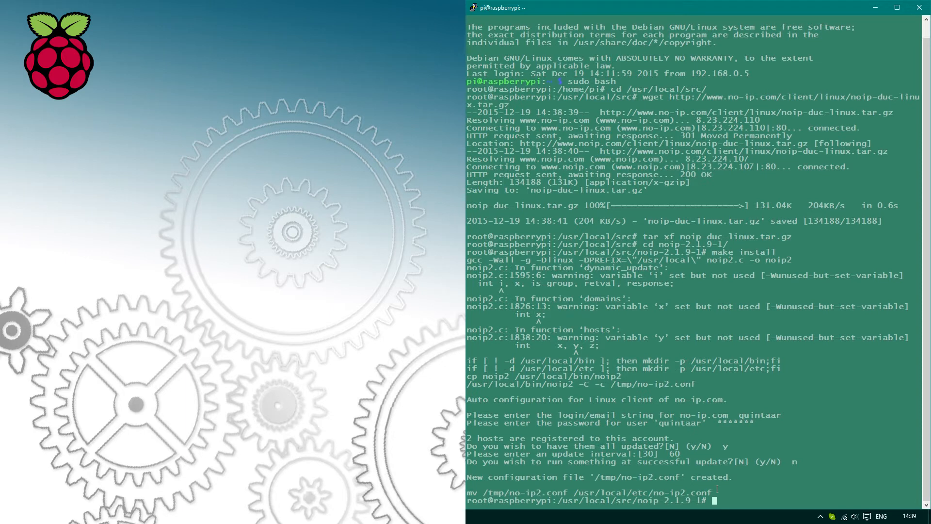
- Edit /etc/rc.local with sudo nano
double_click(651, 478)
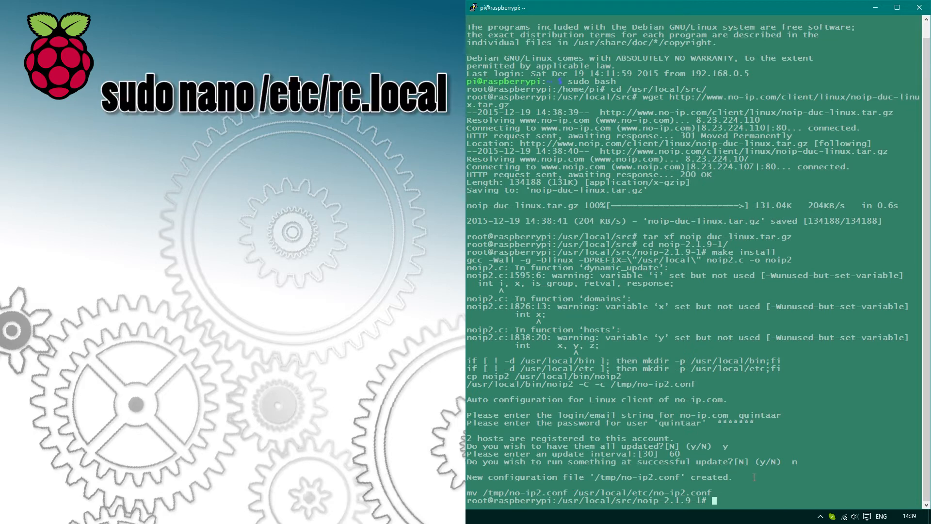
type("sudo")
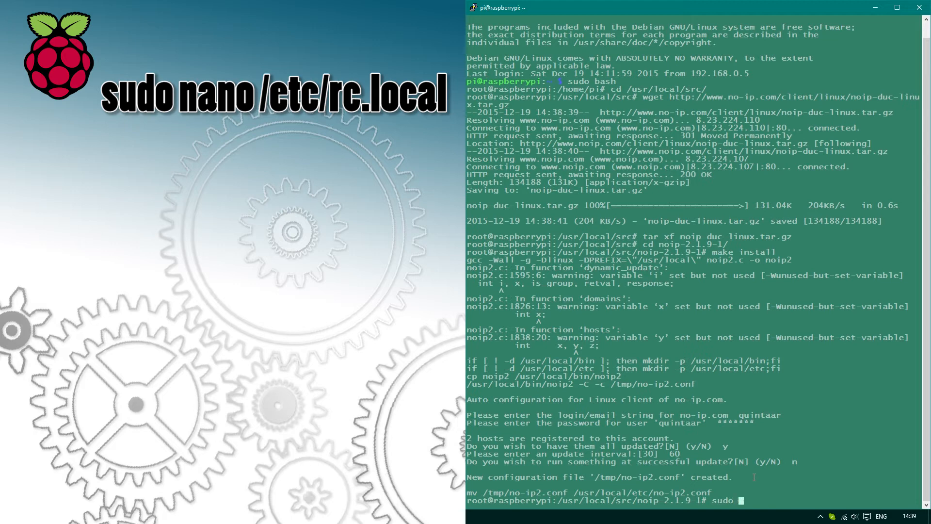
type("nano")
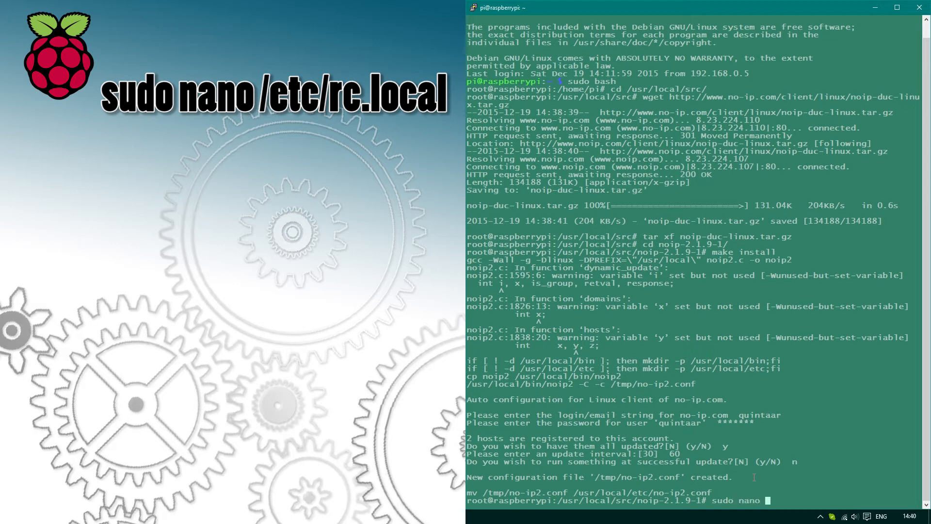
type("/")
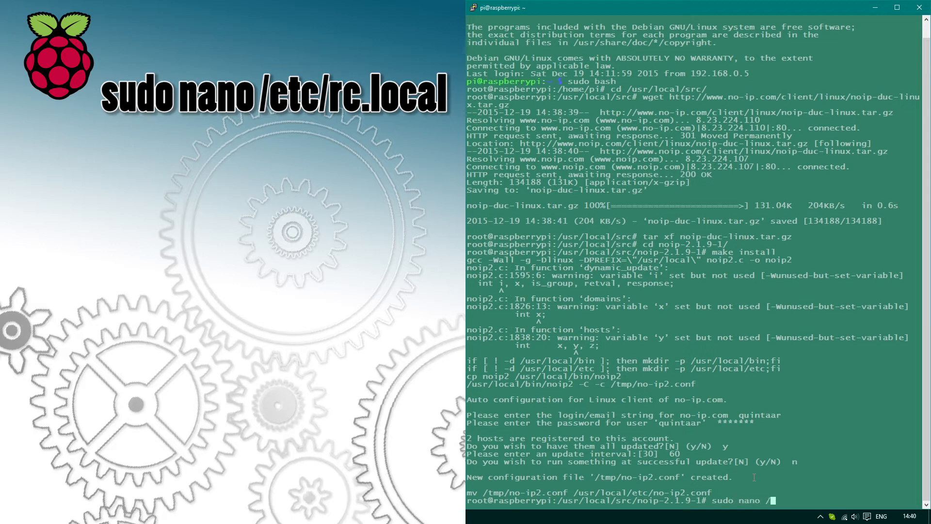
type("etc/")
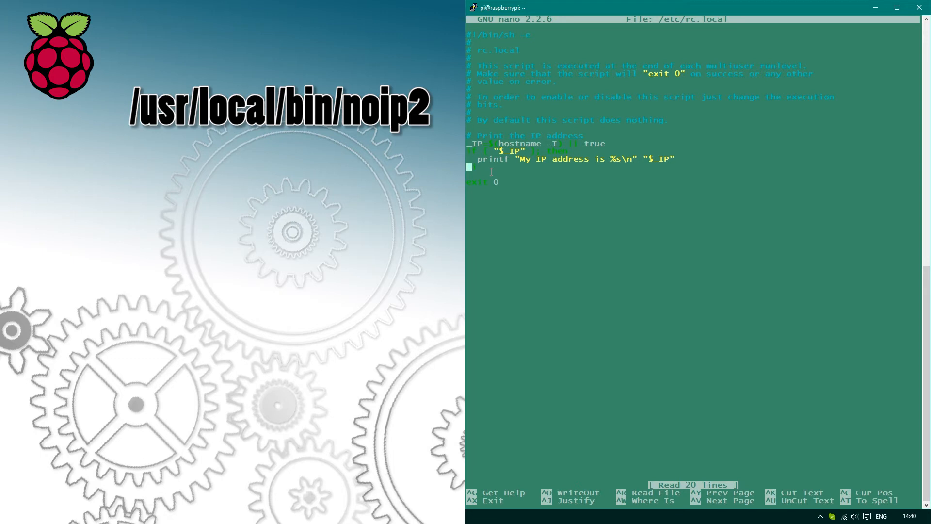
- Add the line /usr/local/bin/noip2 above exit 0 and write the file out
type("/usr/local/bin/noip2")
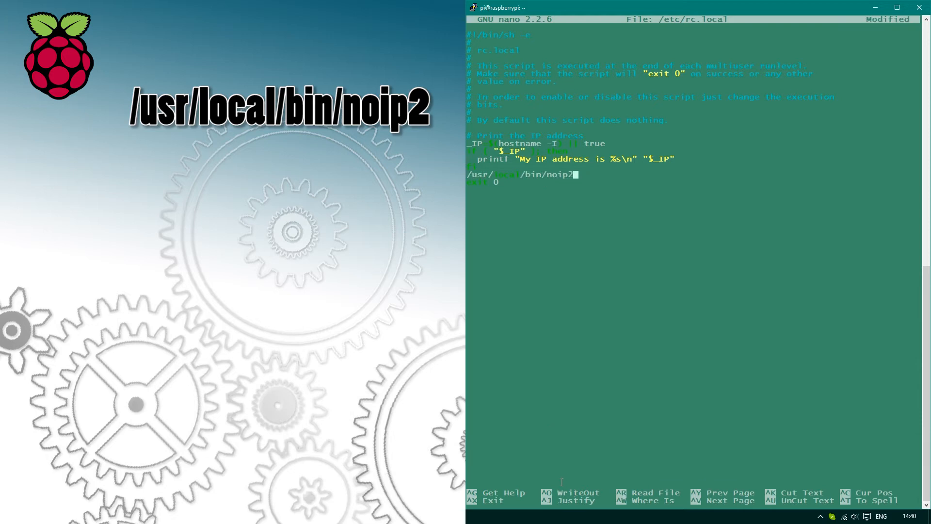
key("ctrl+o")
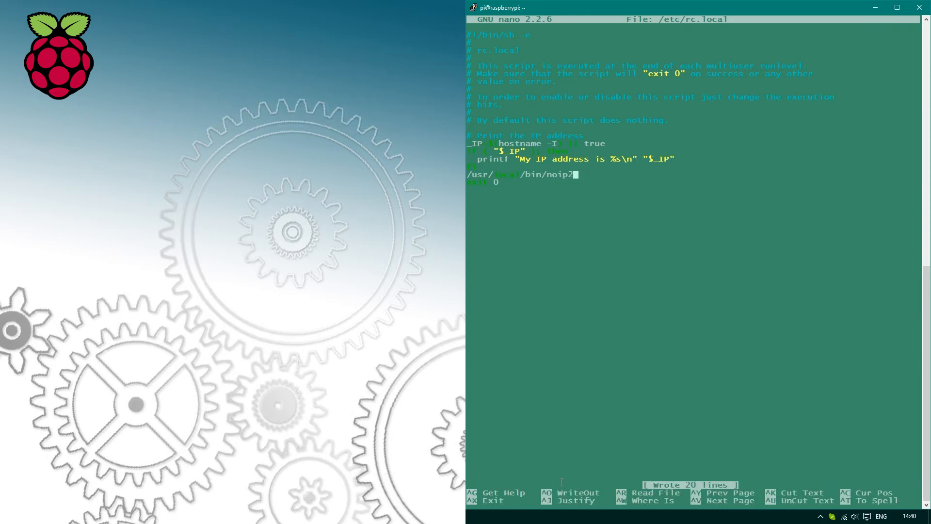
- Exit nano and launch noip2, then run sudo /usr/local/bin/noip2 -S to check its status
key("ctrl+x")
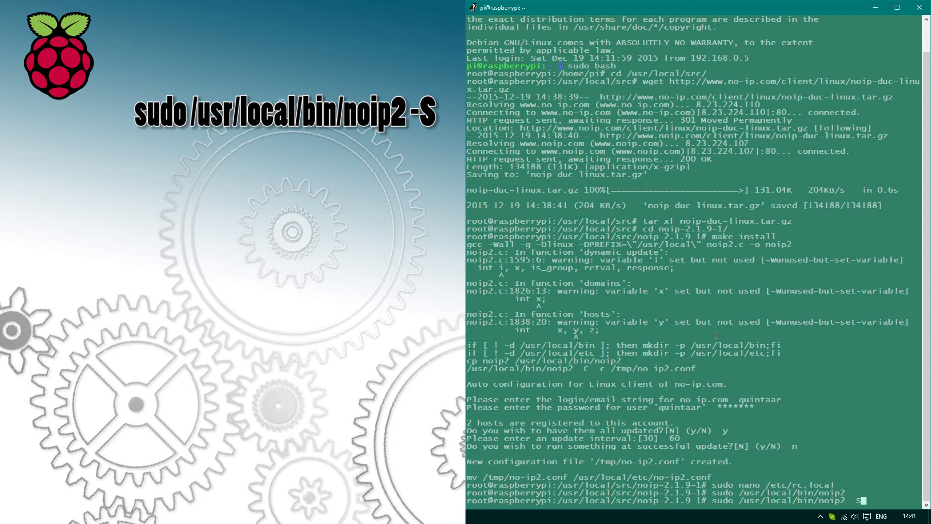
key("Return")
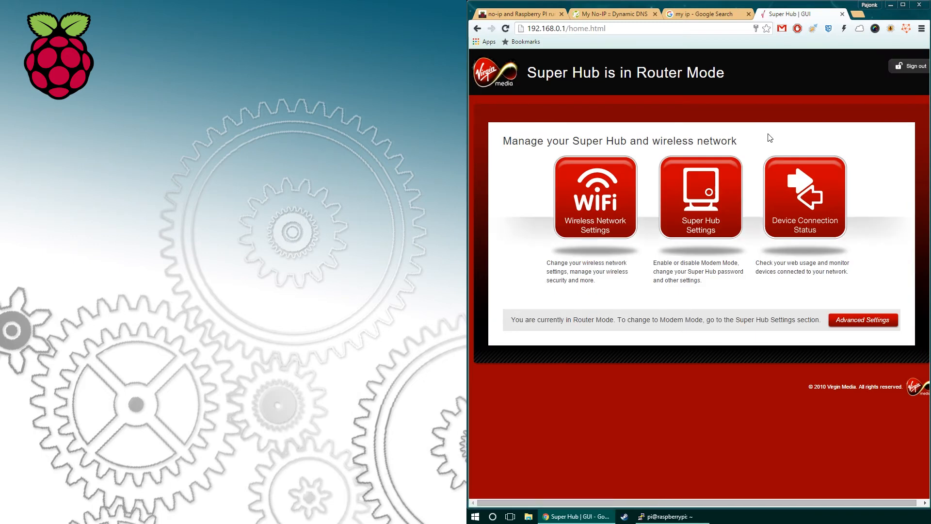
mouse_move(850, 323)
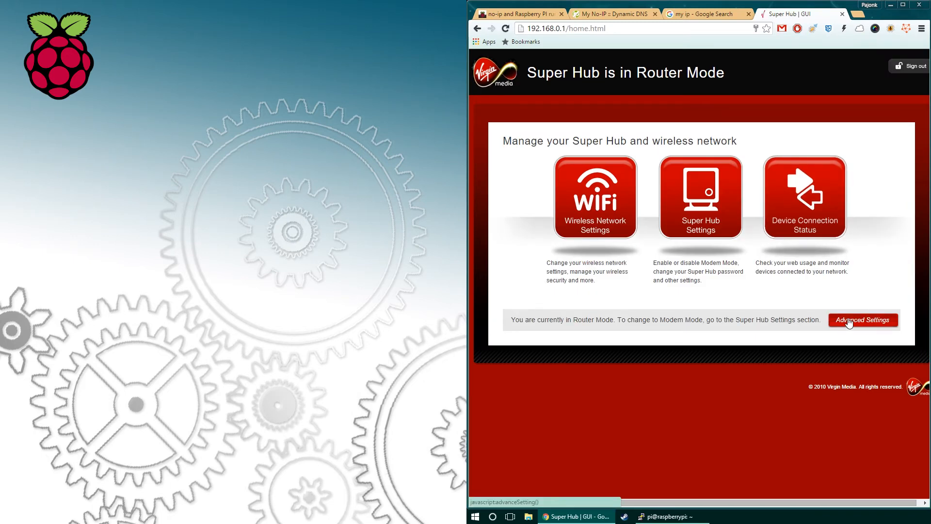
- In Advanced Settings > DHCP Reservation, select raspberrypi to reserve 192.168.0.7
left_click(864, 320)
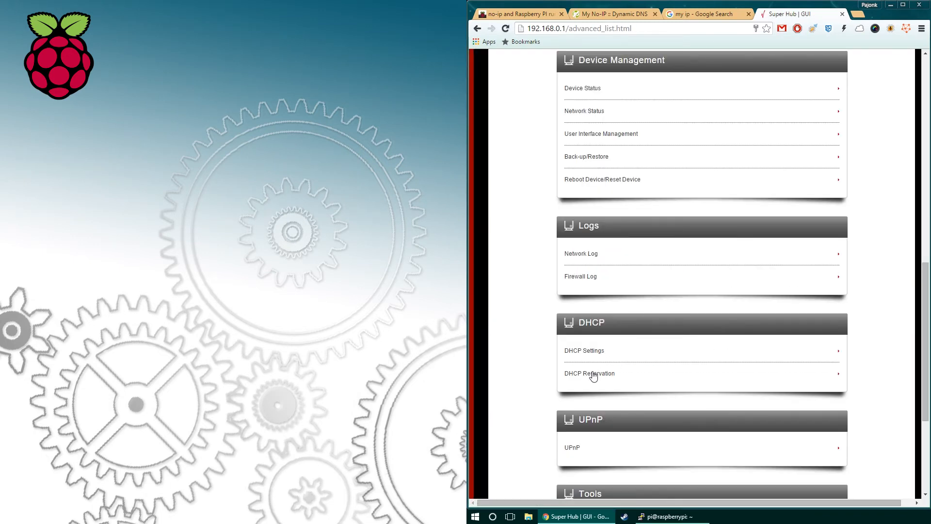
left_click(589, 373)
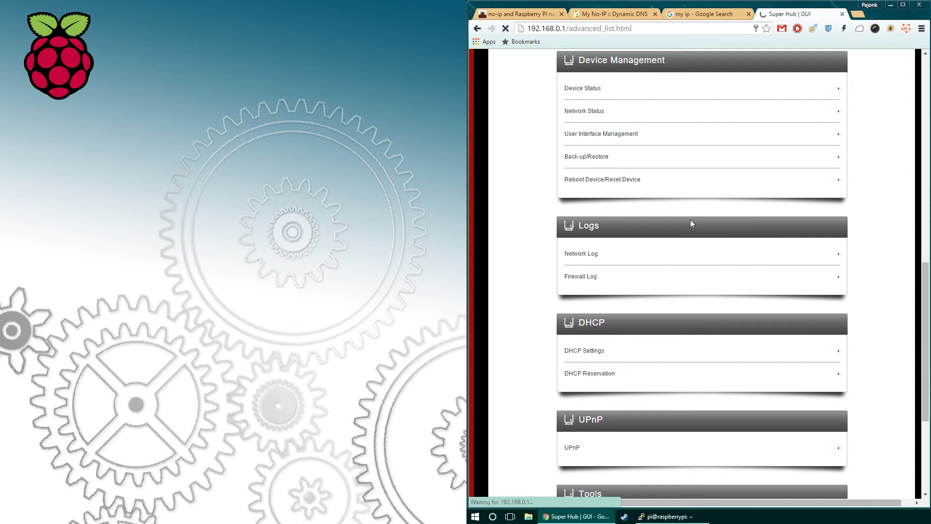
left_click(590, 373)
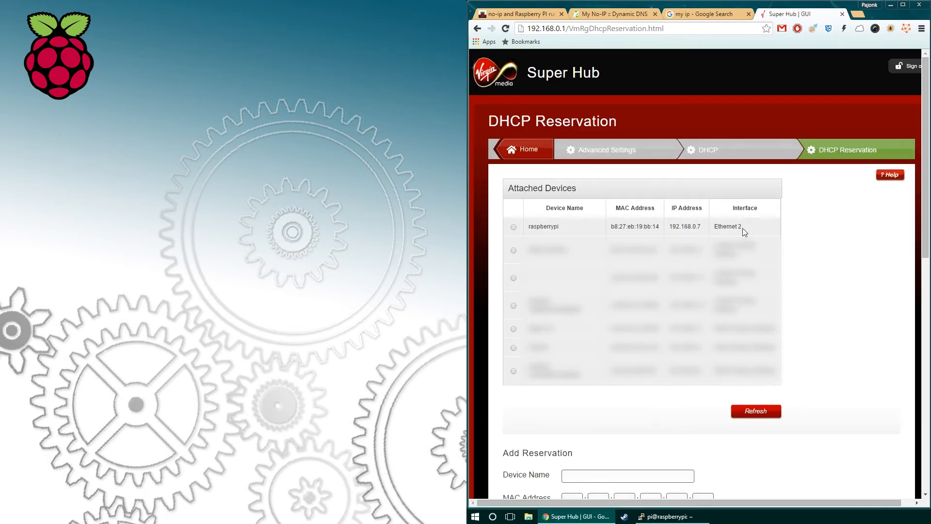
left_click(513, 227)
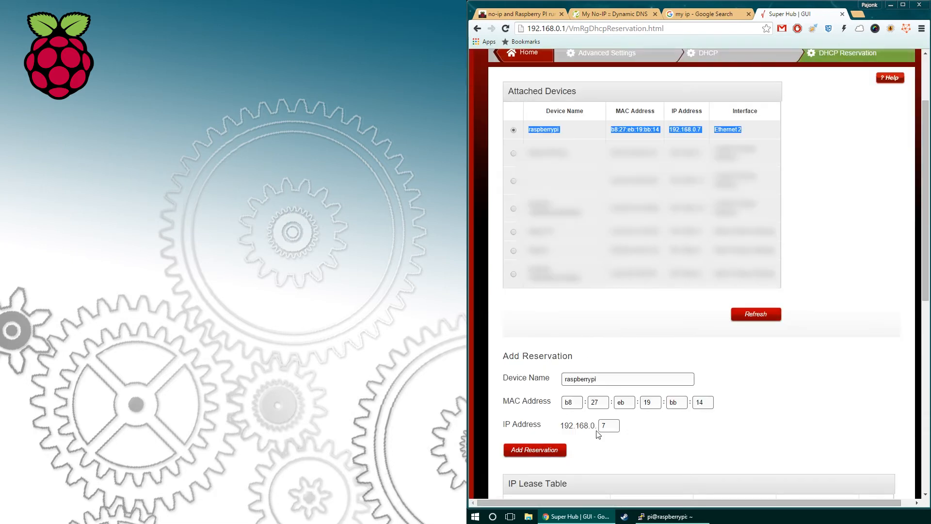
scroll("down", 3)
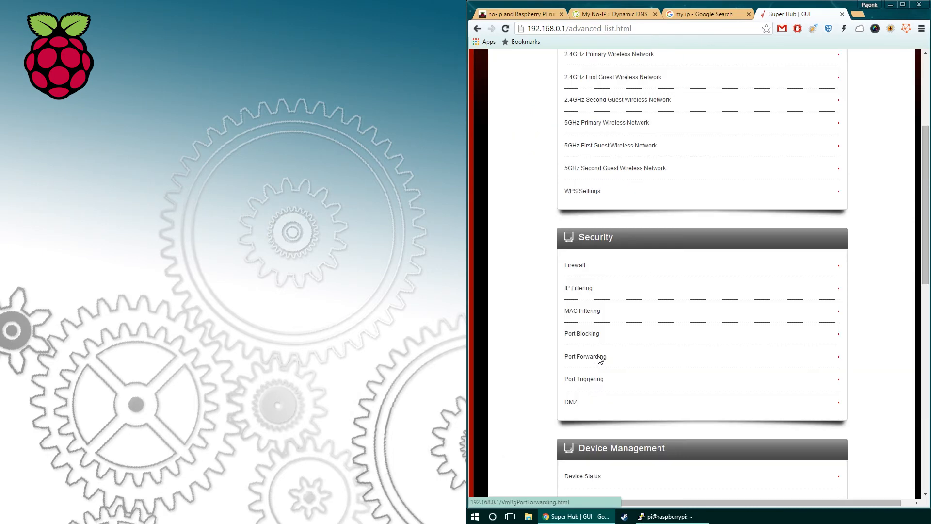
- Add port forwarding rule RaspberryPI: TCP ports 22-22 to 192.168.0.7
left_click(586, 357)
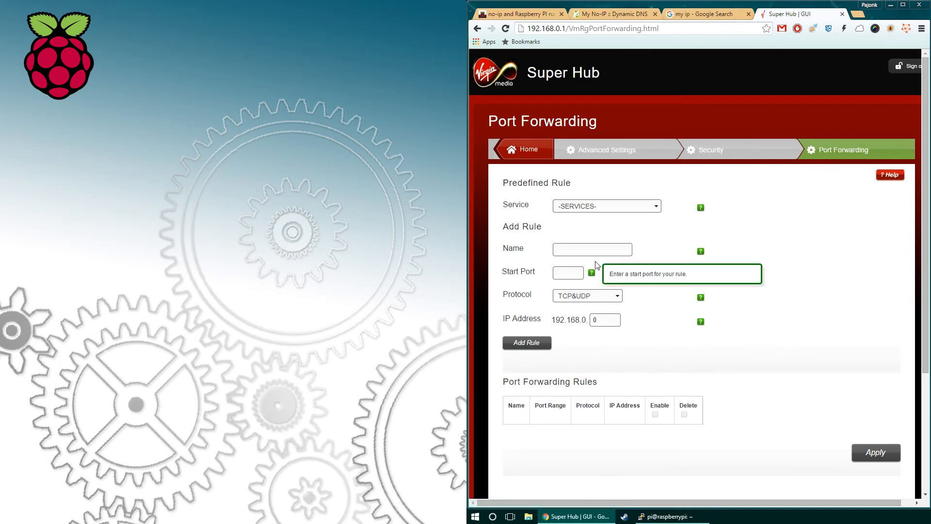
type("R")
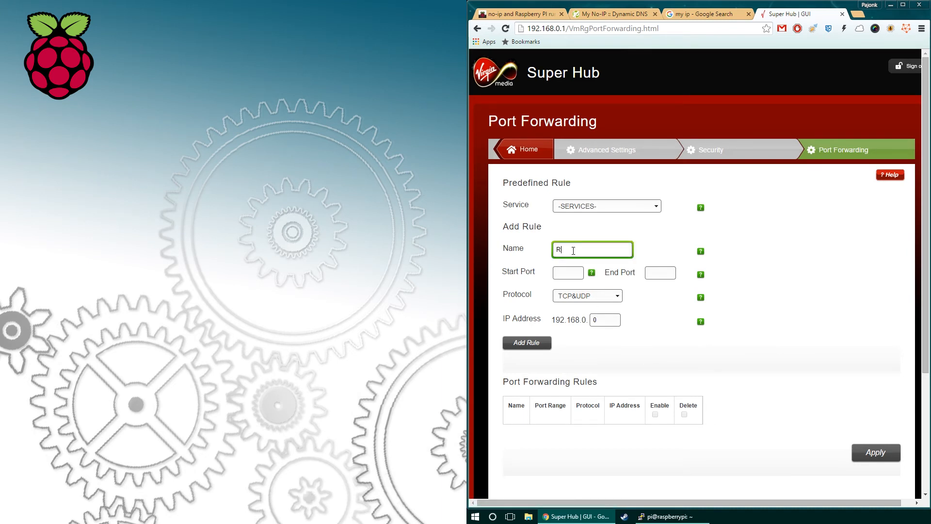
type("aspberryPI")
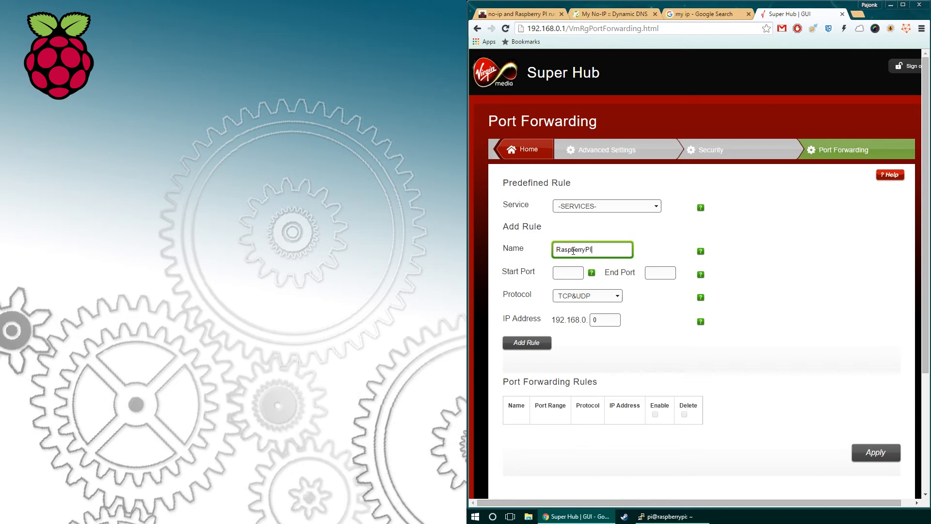
left_click(568, 274)
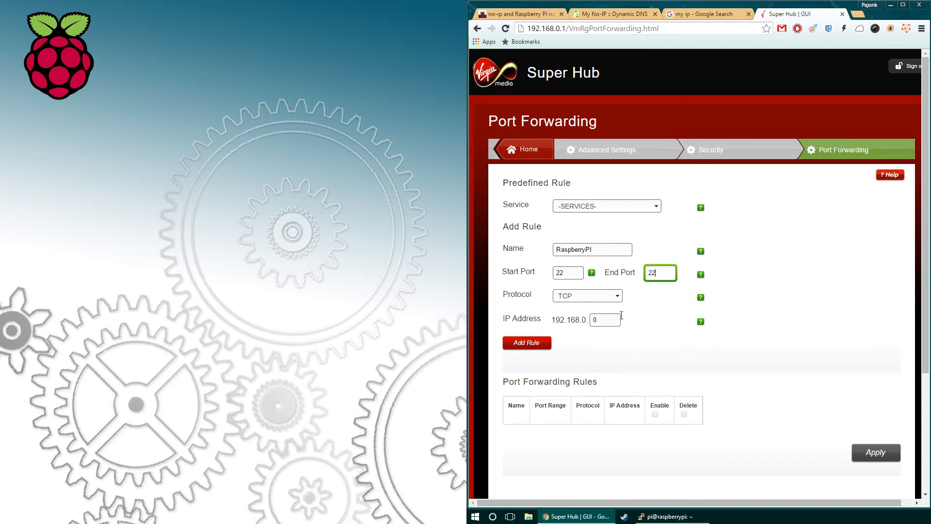
left_click(605, 320)
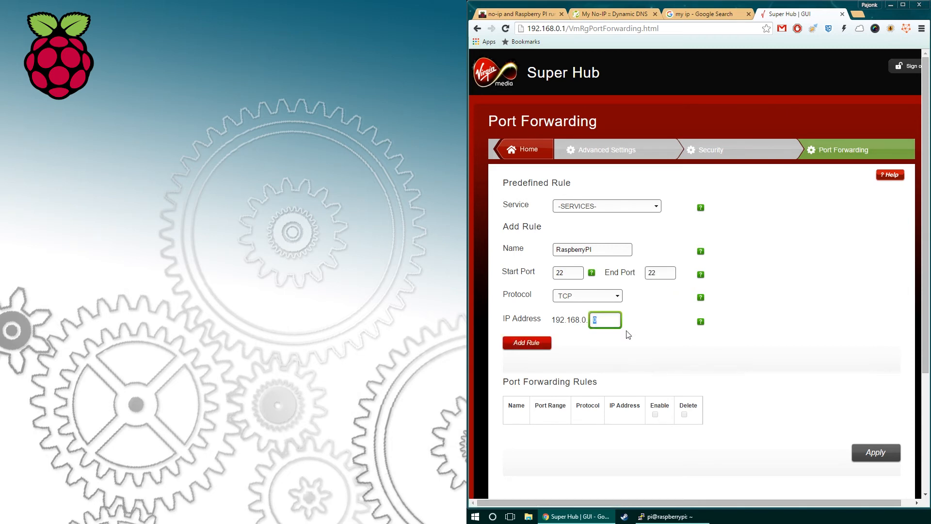
type("7")
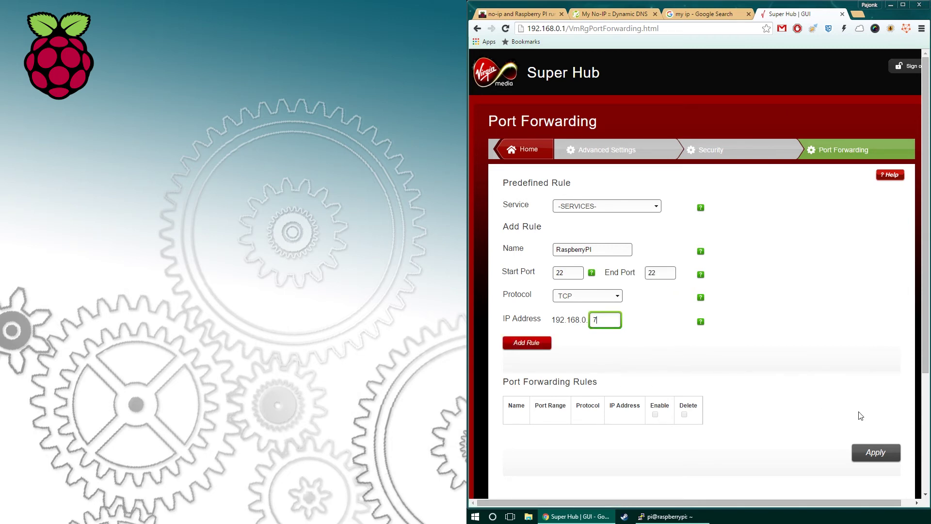
left_click(527, 343)
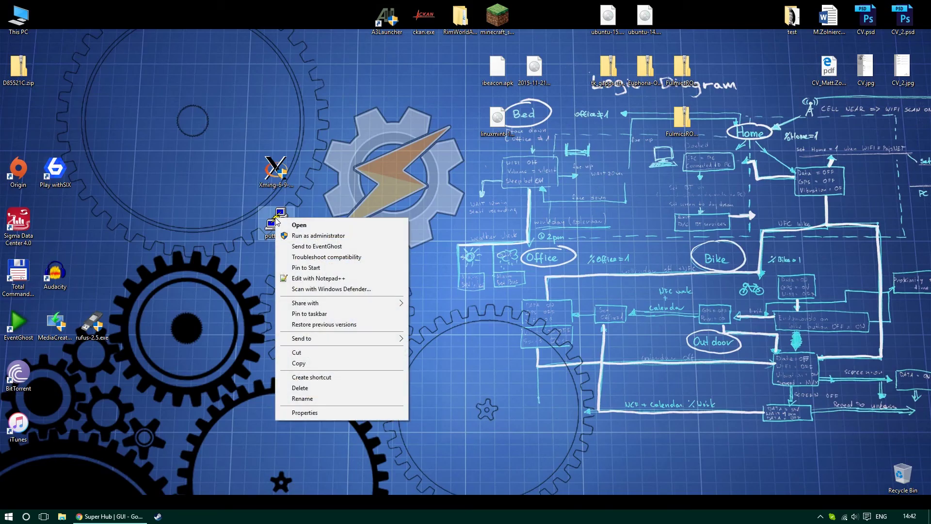
- Launch putty.exe and browse the X11 and Logging categories, returning to Session
left_click(299, 225)
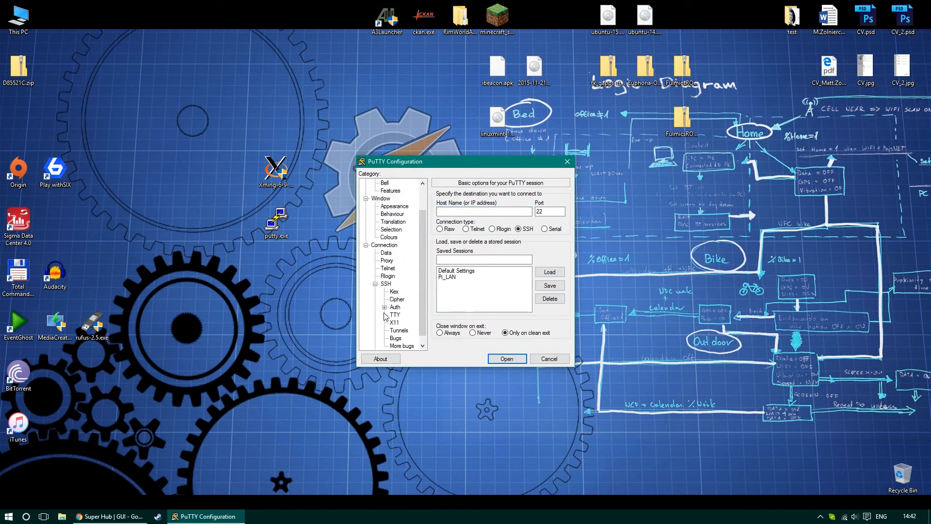
left_click(394, 323)
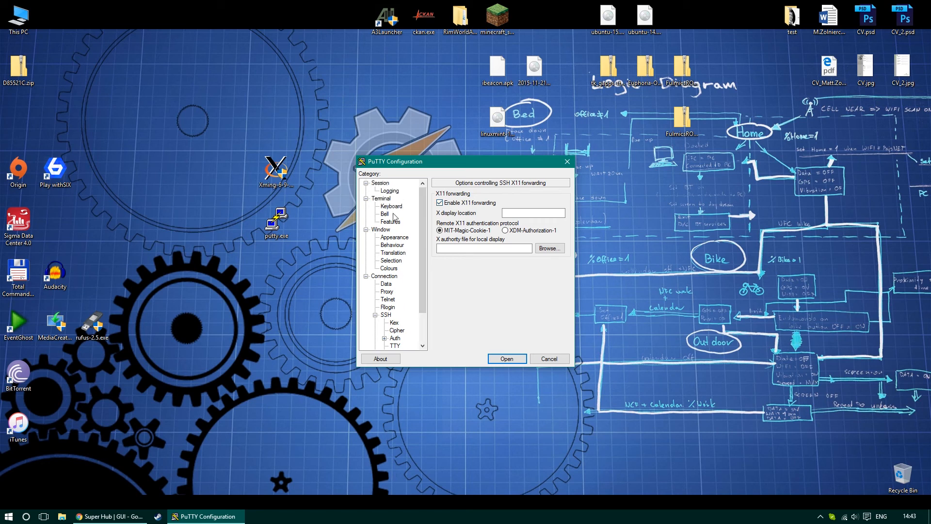
left_click(389, 190)
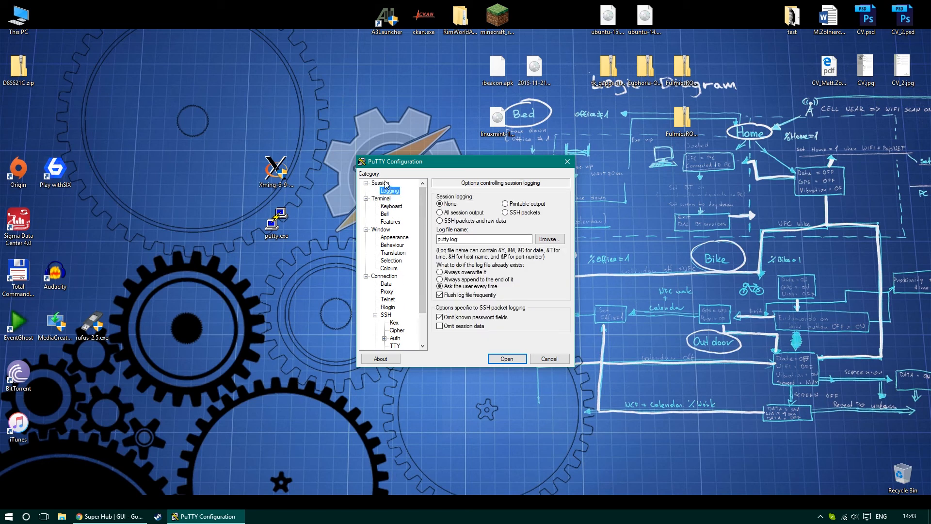
left_click(379, 182)
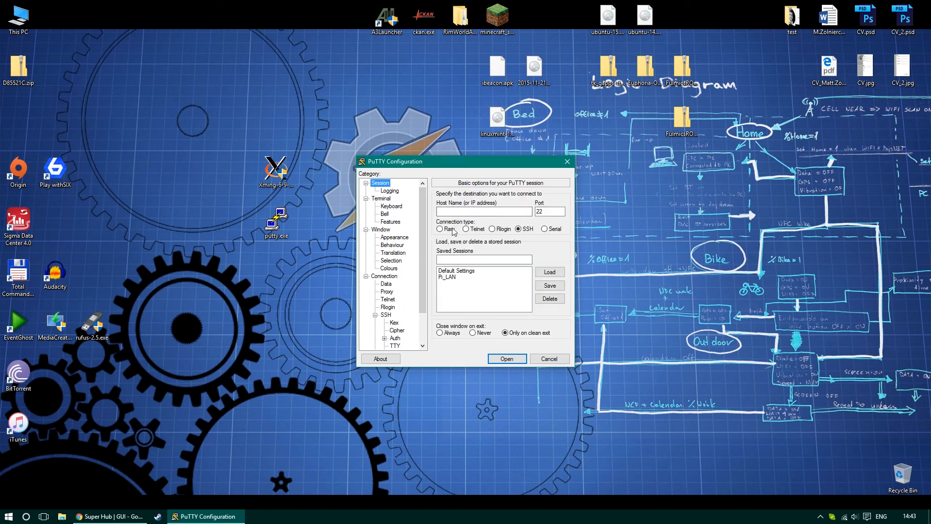
left_click(484, 212)
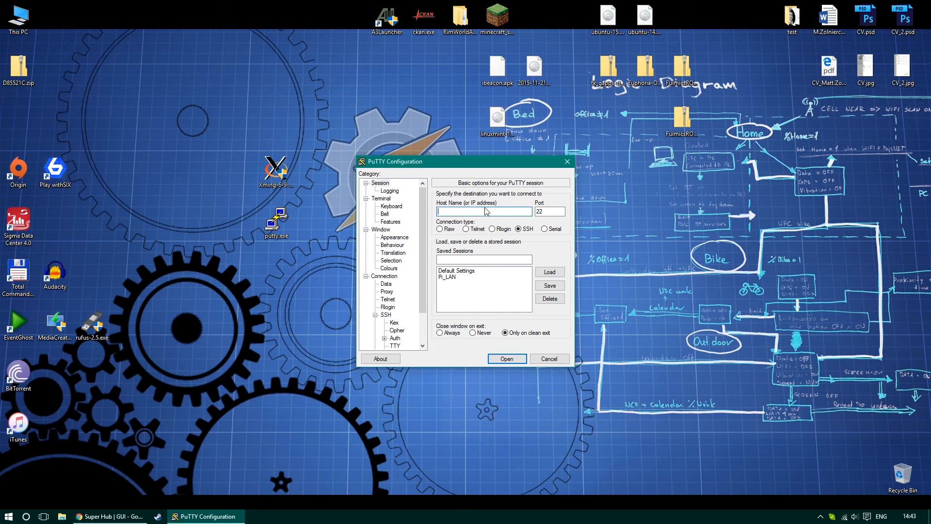
type("pi@")
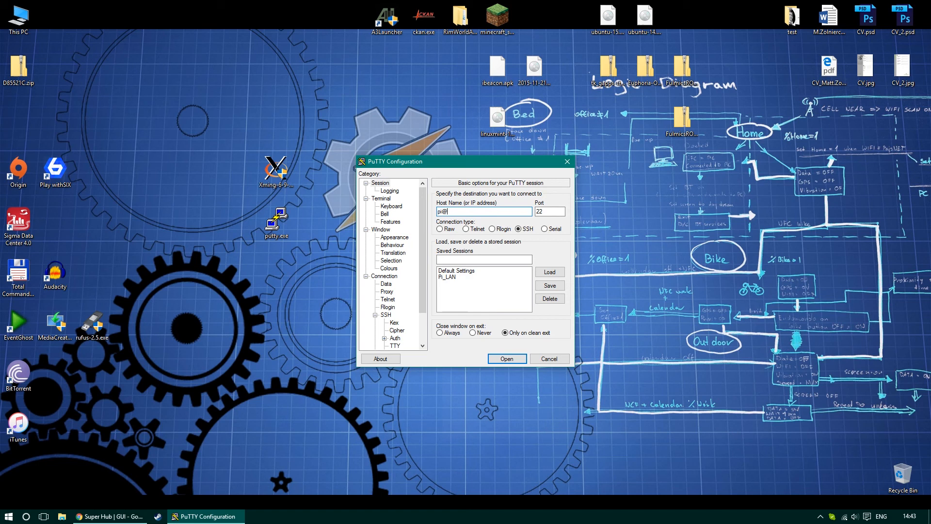
type("s")
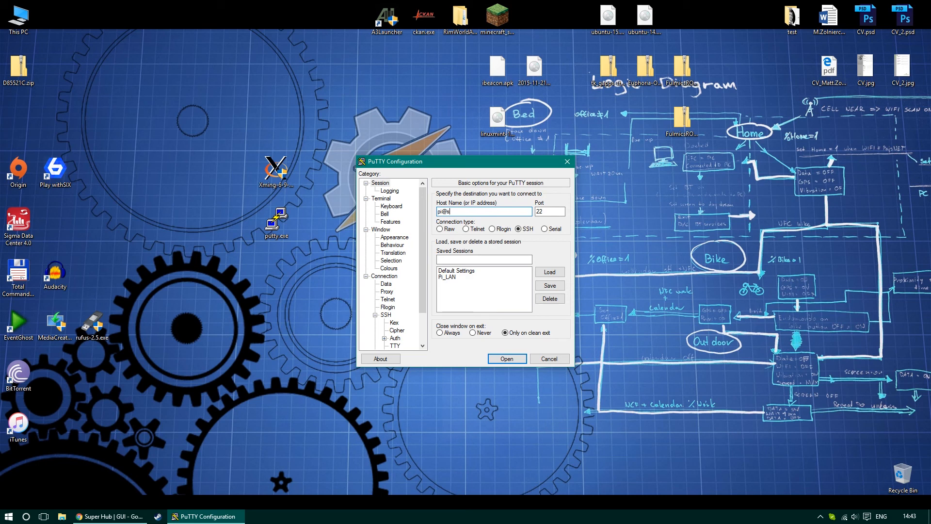
type("amplehost11.ddns.net")
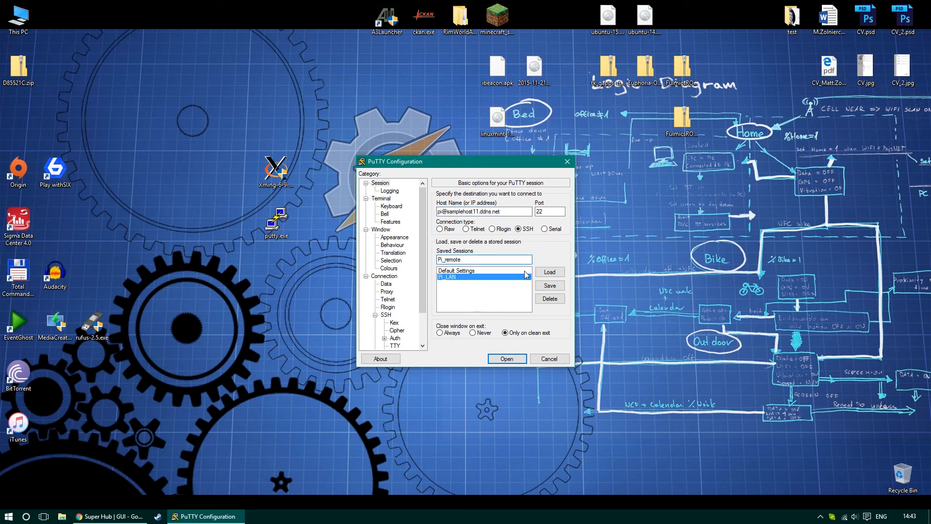
left_click(549, 285)
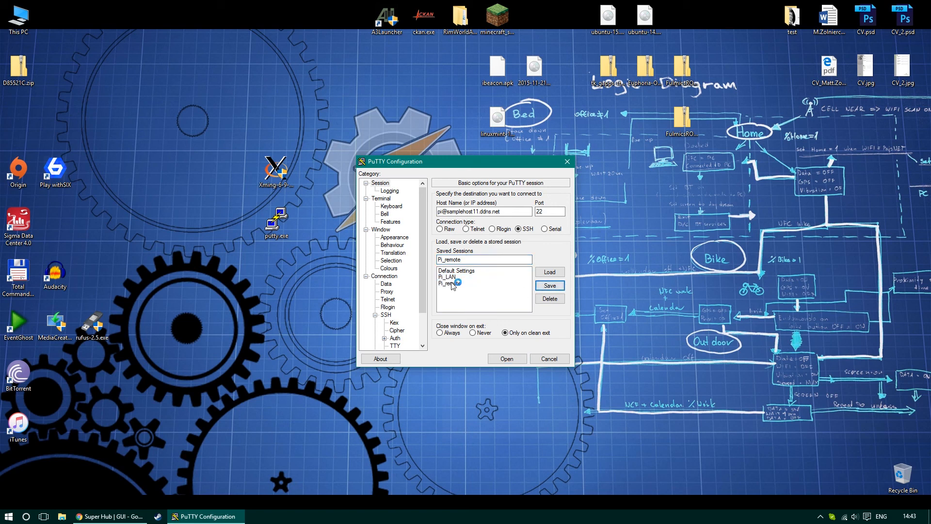
- Open the connection and accept the Pi's host key at the security alert
left_click(506, 359)
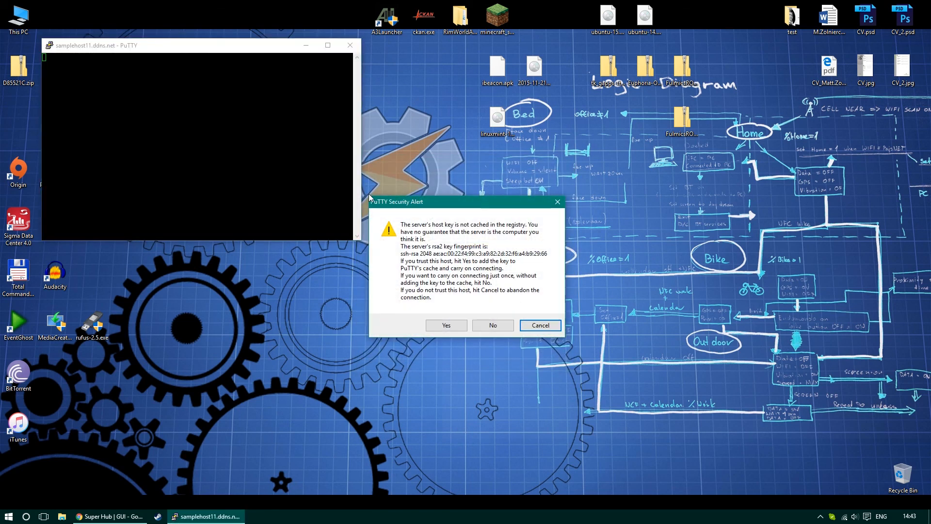
left_click(446, 325)
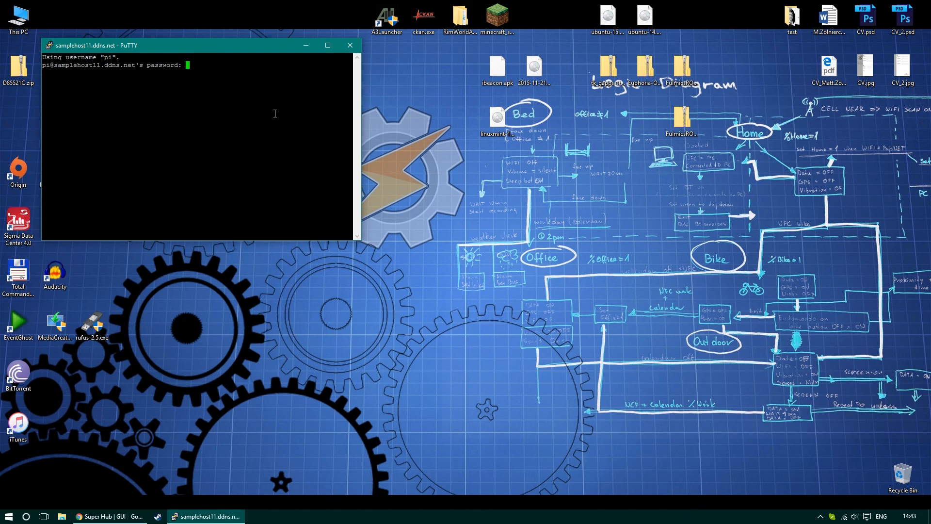